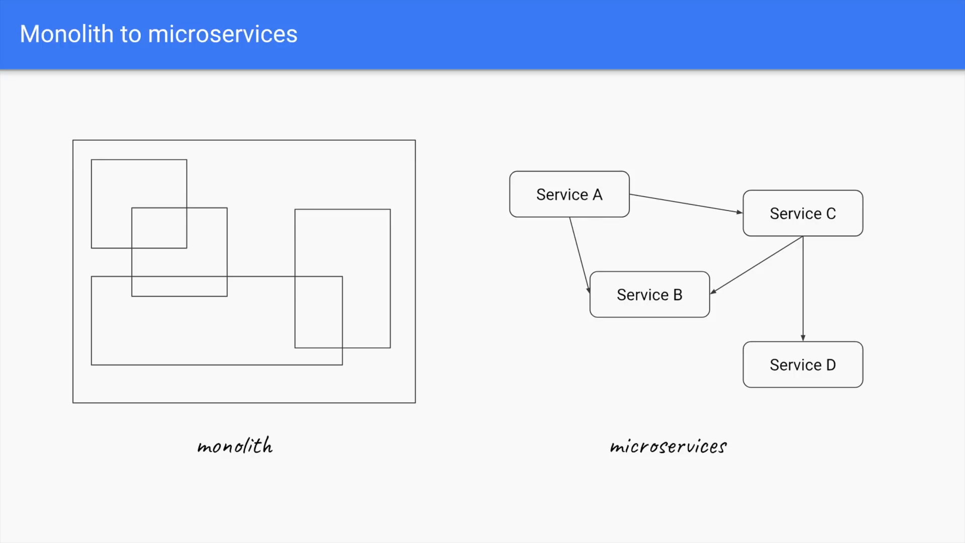
# Step: Advance past the monolith-to-microservices diagram to the Challenges slide
pyautogui.press('Right')
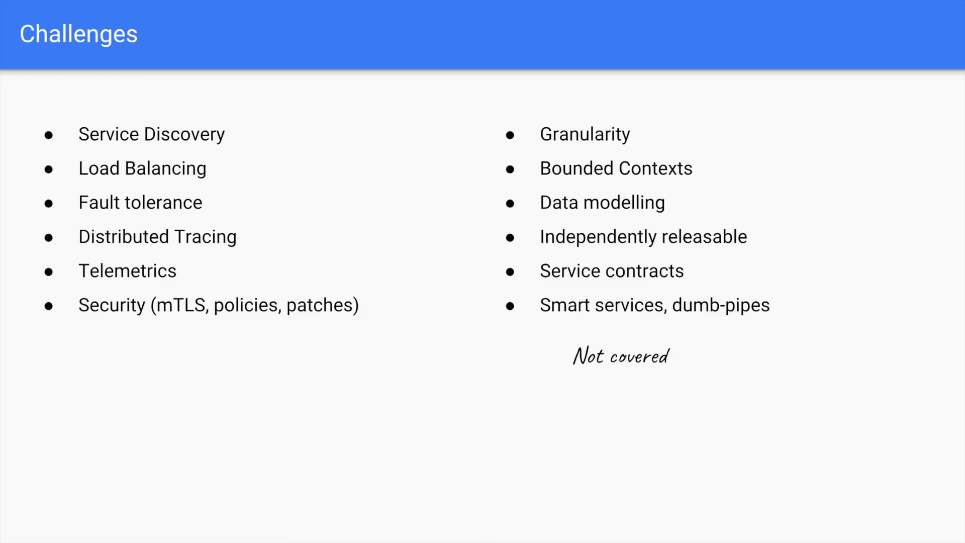
# Step: Advance from Challenges to slide 6, the Service discovery register/lookup/connect diagram
pyautogui.press('Right')
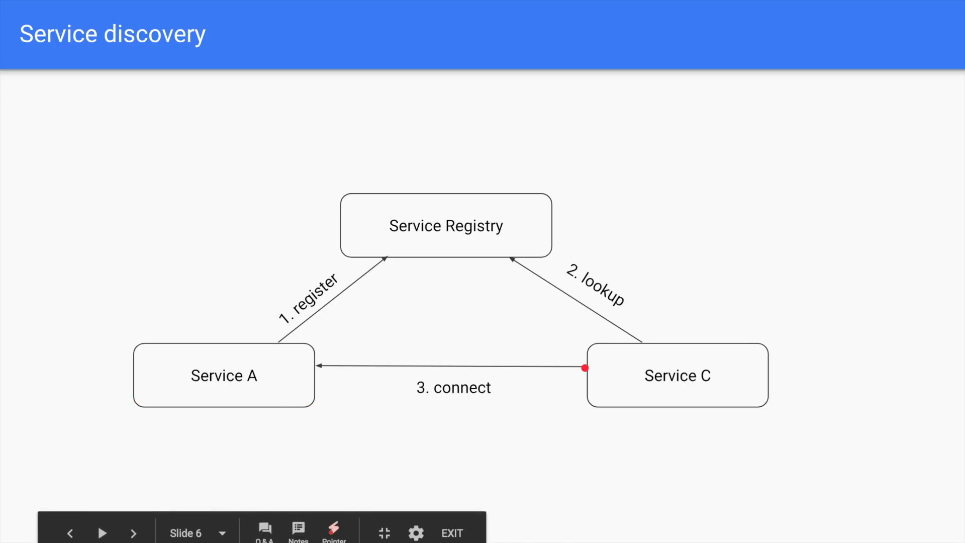
# Step: Advance to slide 7, Spring Cloud discovery with Eureka server and clients
pyautogui.click(133, 532)
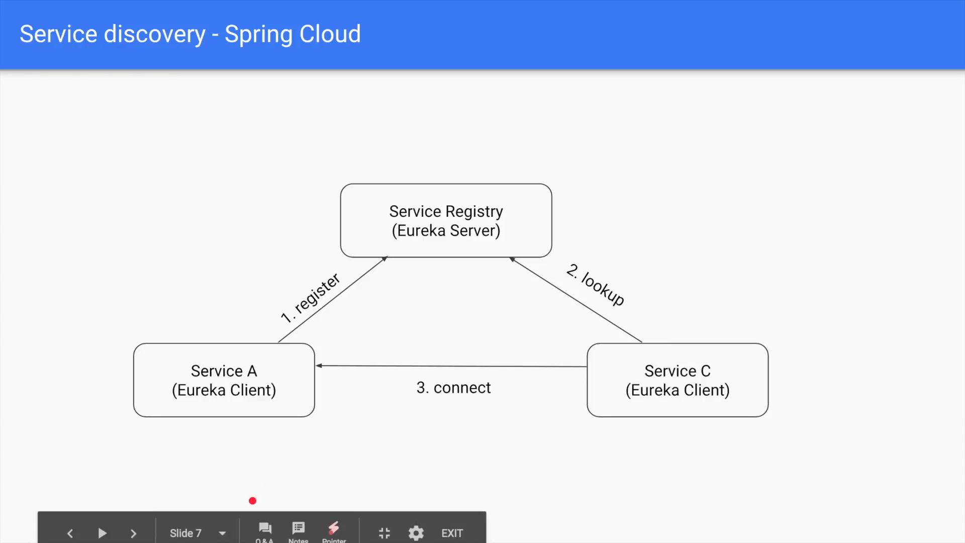
pyautogui.moveTo(231, 403)
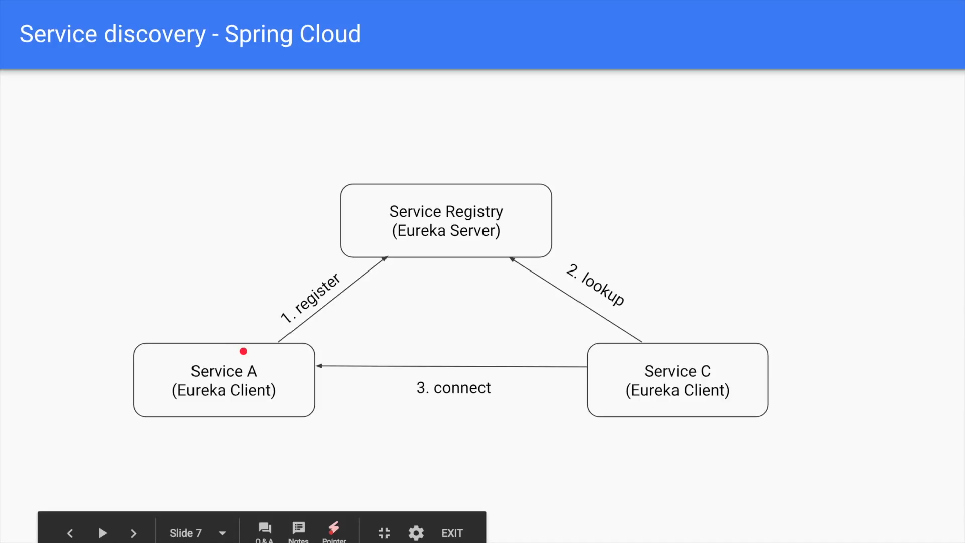
pyautogui.moveTo(406, 215)
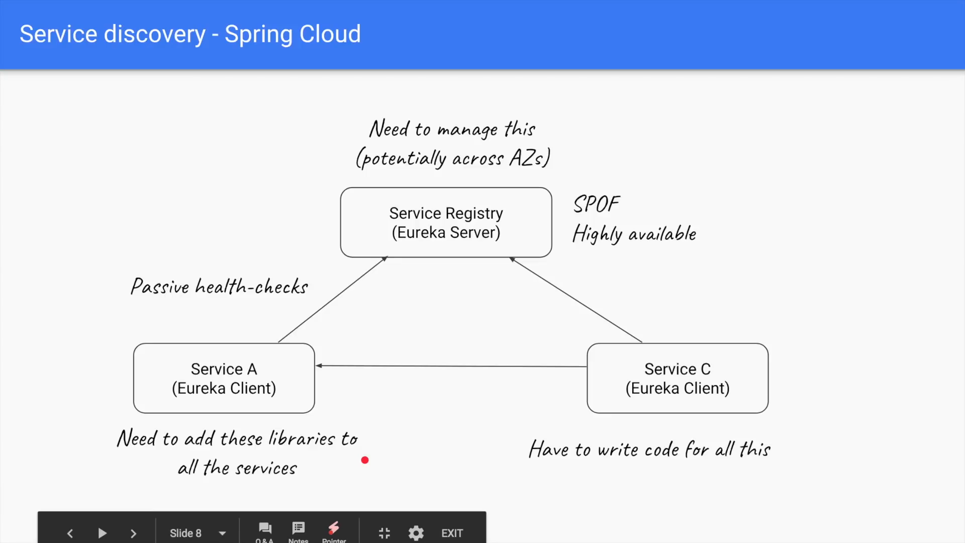
# Step: Advance to slide 9, Spring Cloud load balancing with Ribbon
pyautogui.click(133, 533)
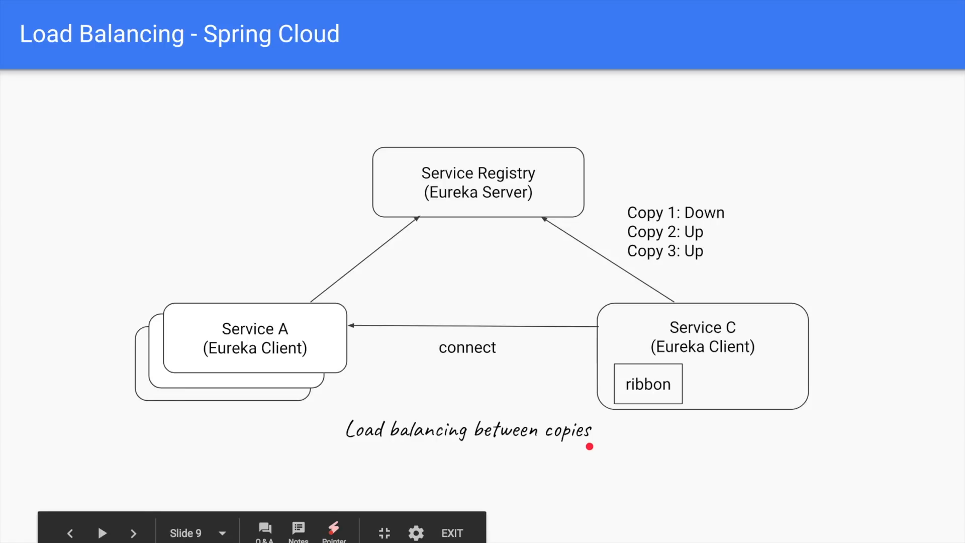
pyautogui.moveTo(391, 362)
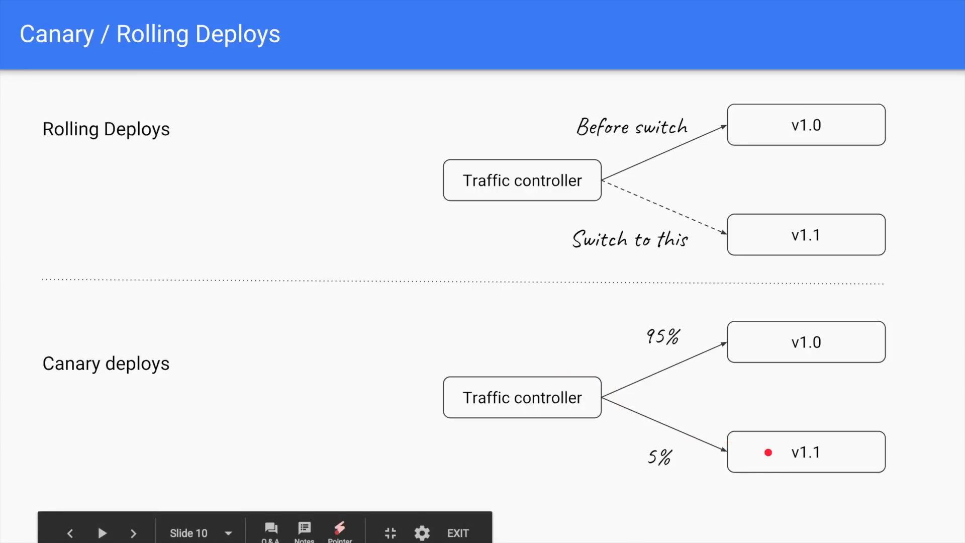
pyautogui.moveTo(776, 463)
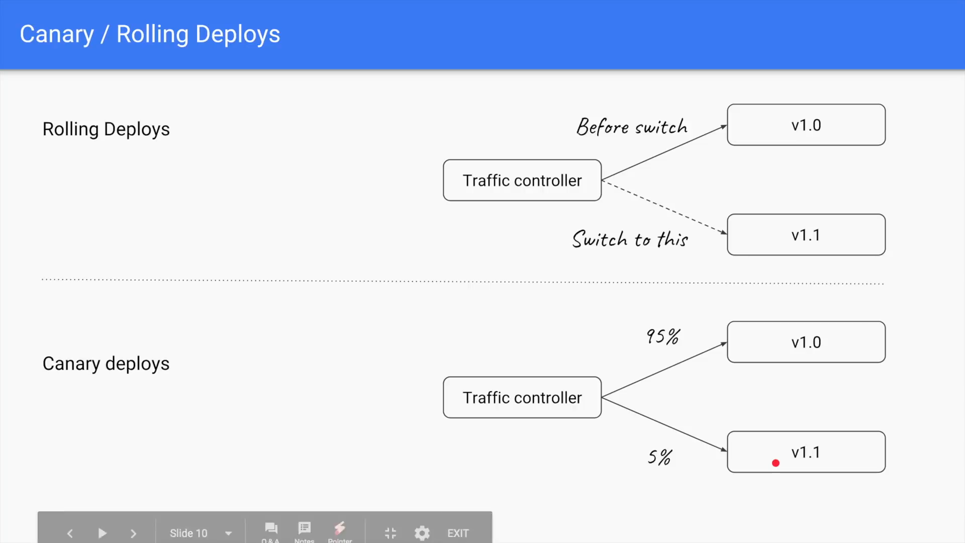
pyautogui.moveTo(708, 444)
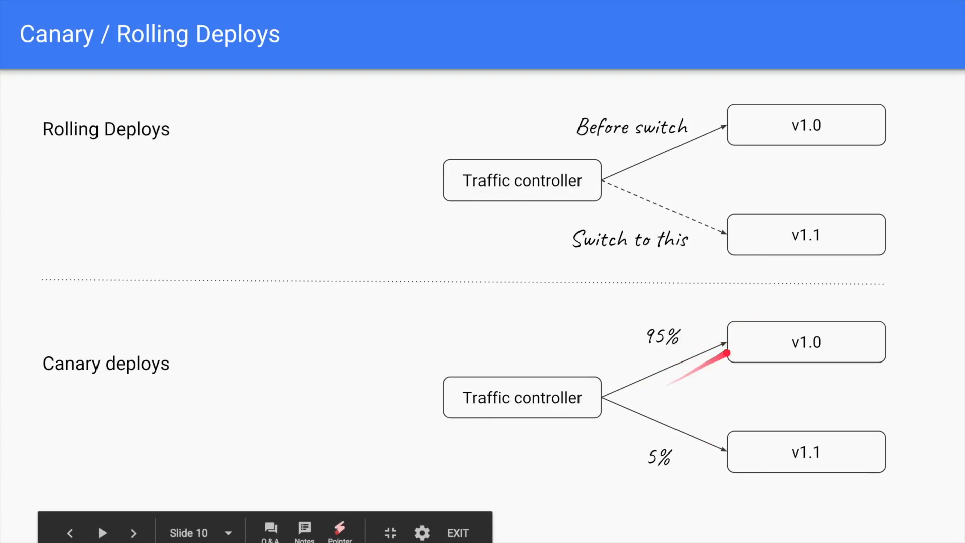
pyautogui.moveTo(760, 434)
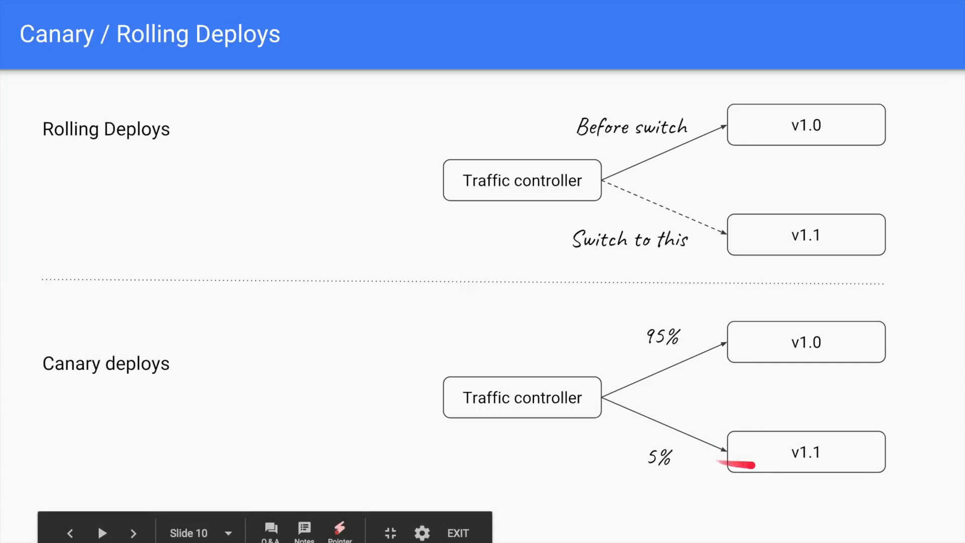
pyautogui.moveTo(760, 465)
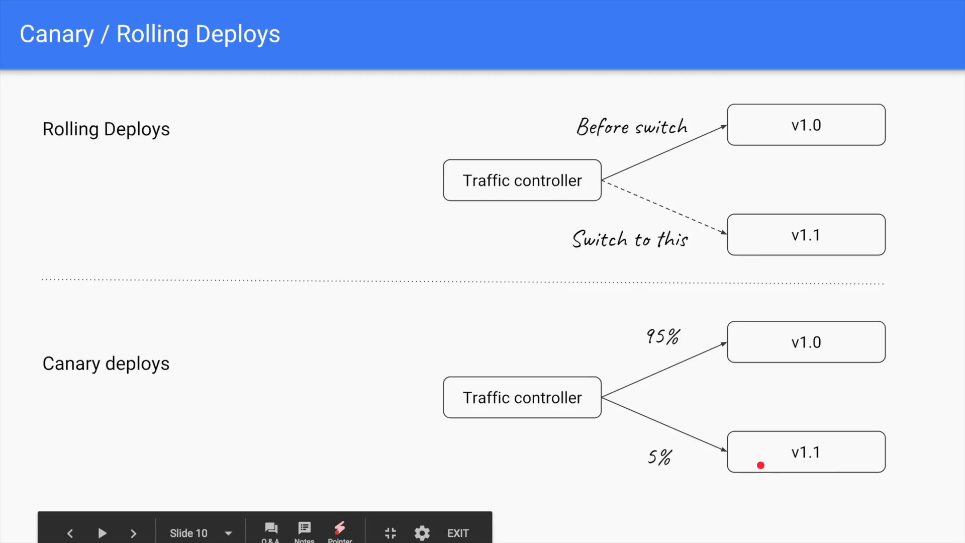
pyautogui.moveTo(808, 473)
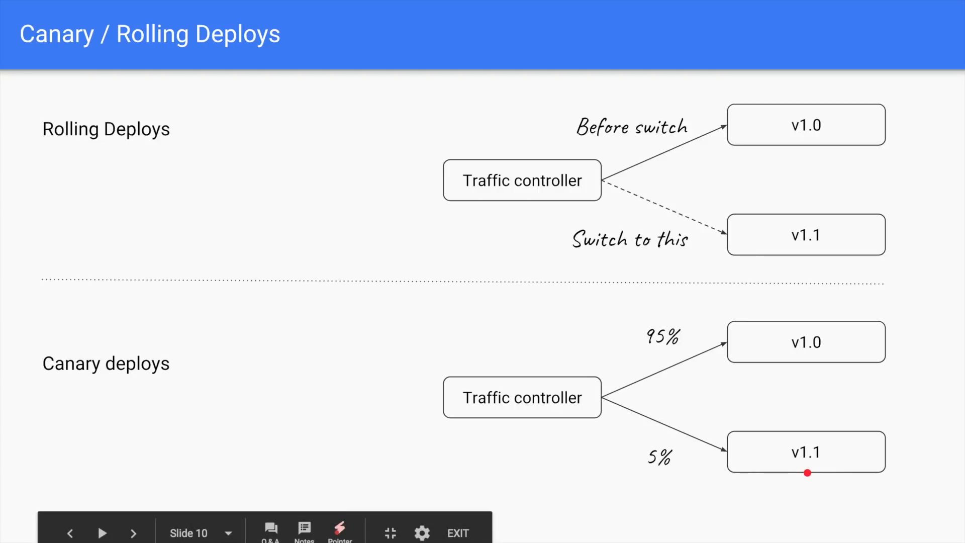
# Step: Advance to slide 11, Distributed tracing with its trace timeline
pyautogui.click(133, 533)
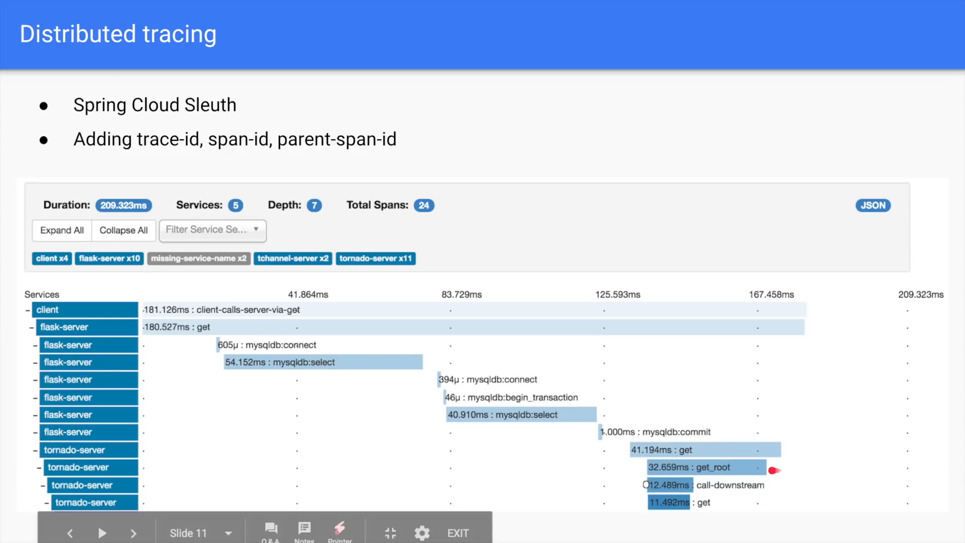
pyautogui.moveTo(355, 373)
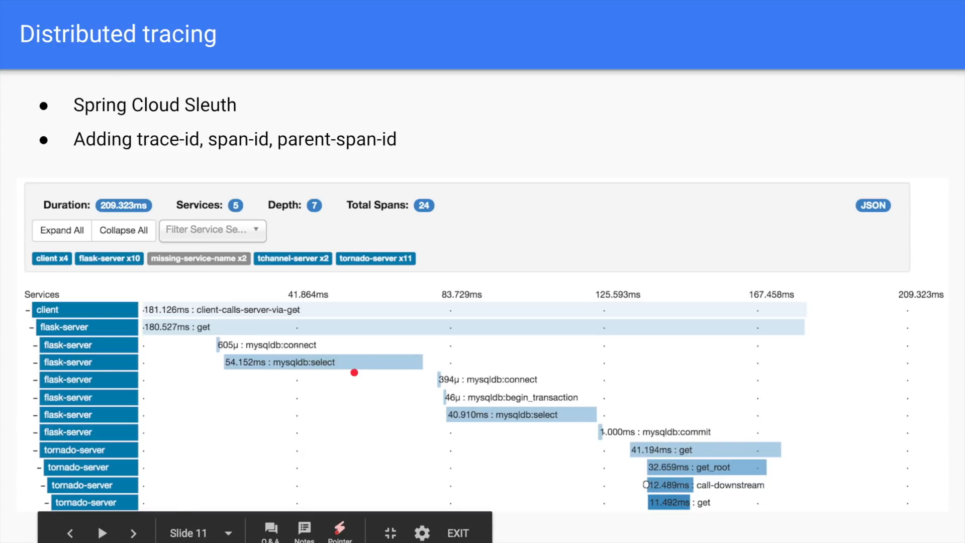
pyautogui.moveTo(323, 371)
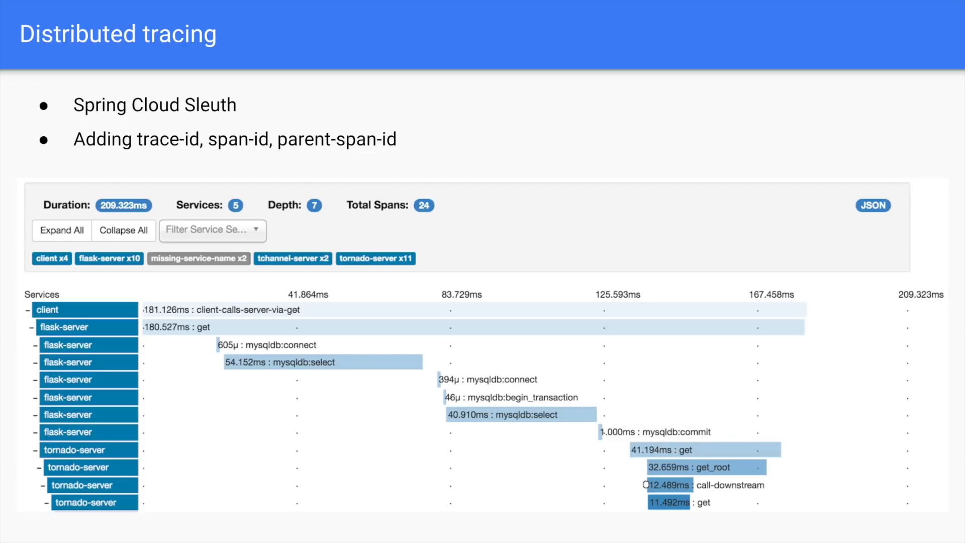
pyautogui.press('right')
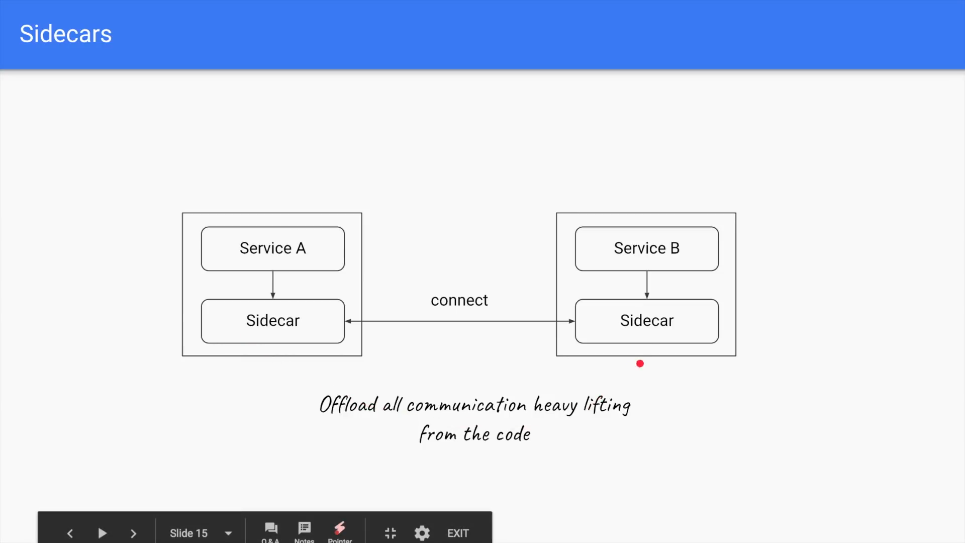
pyautogui.moveTo(647, 342)
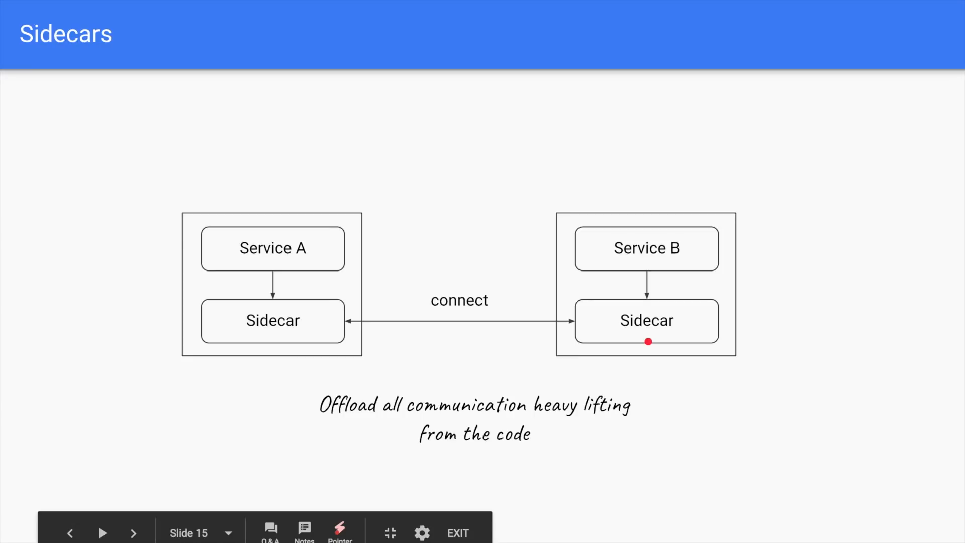
# Step: Advance past Sidecars to slide 16, Data plane vs Control plane
pyautogui.click(133, 532)
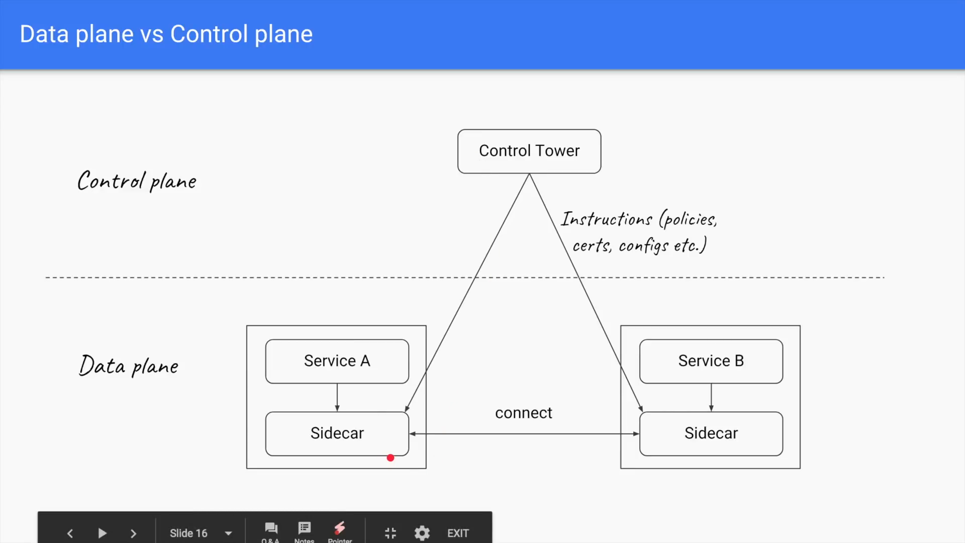
pyautogui.moveTo(508, 140)
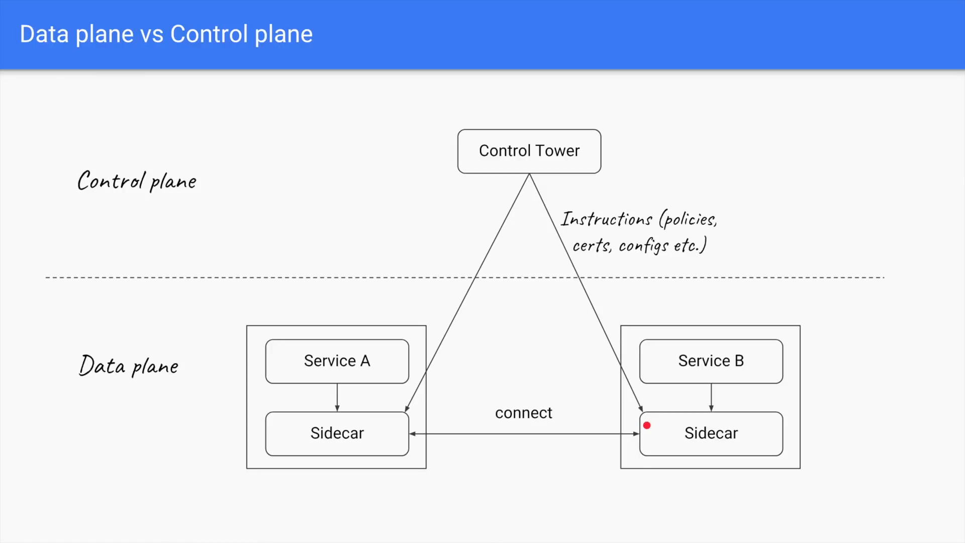
pyautogui.moveTo(658, 471)
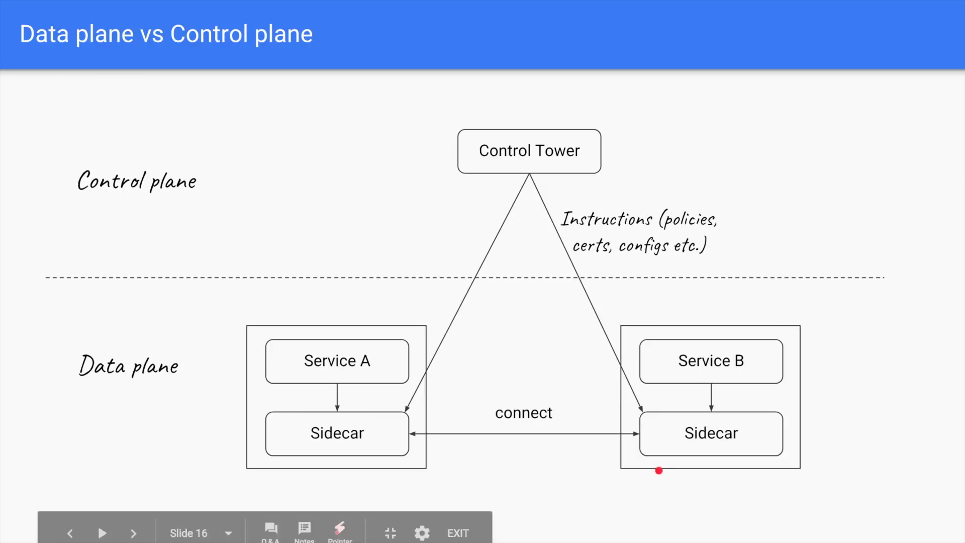
pyautogui.moveTo(587, 439)
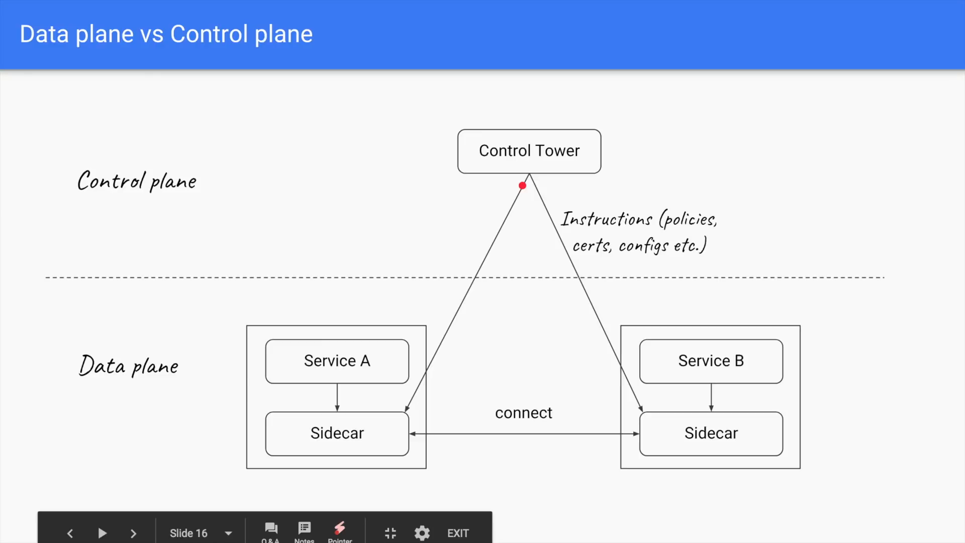
pyautogui.moveTo(382, 370)
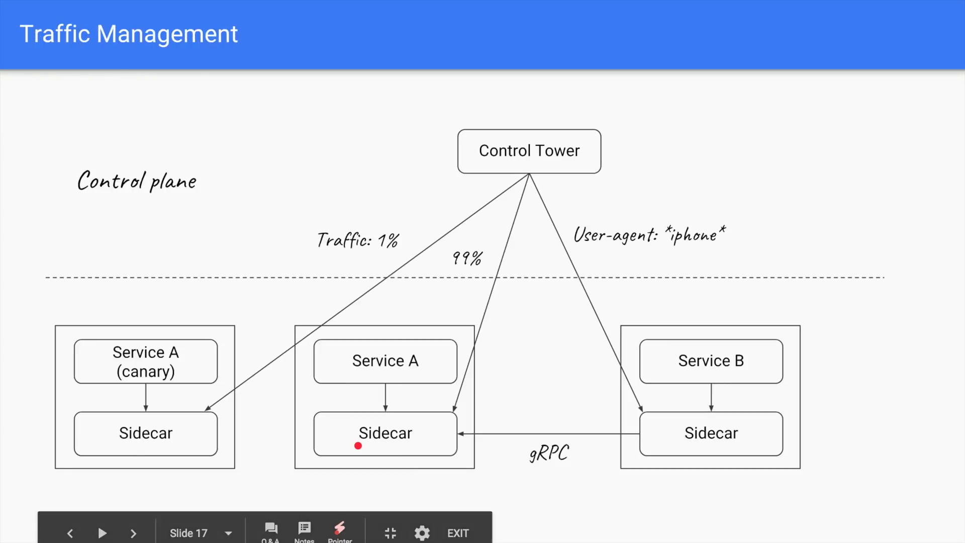
pyautogui.moveTo(491, 260)
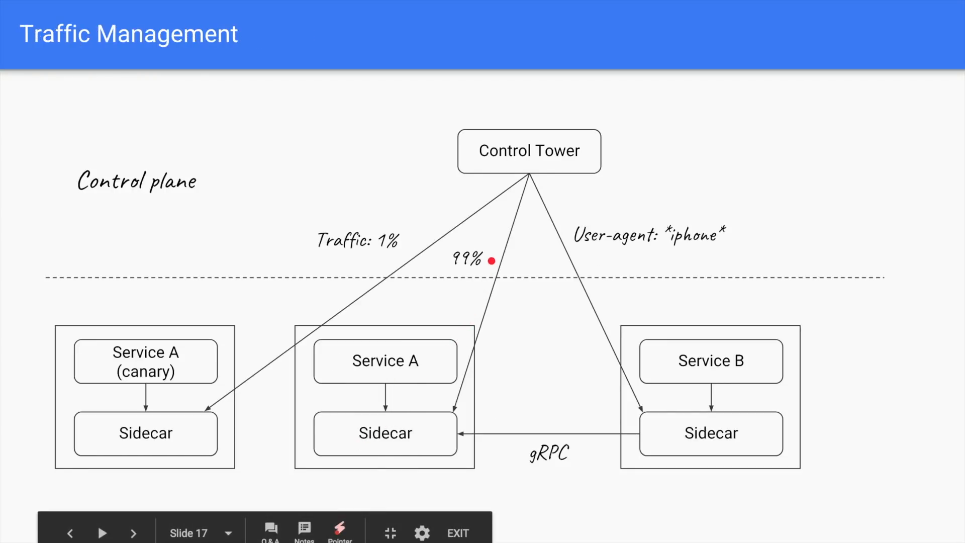
pyautogui.moveTo(519, 162)
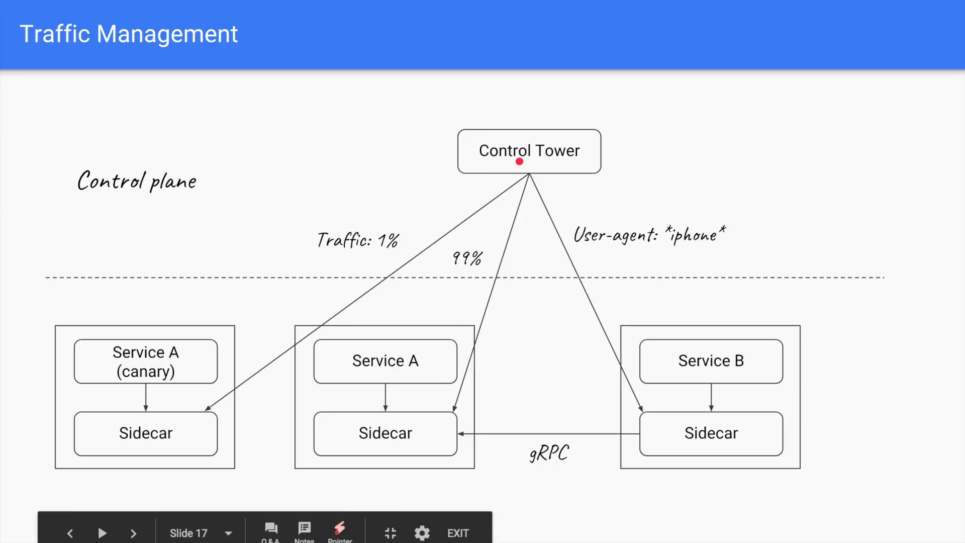
pyautogui.moveTo(519, 187)
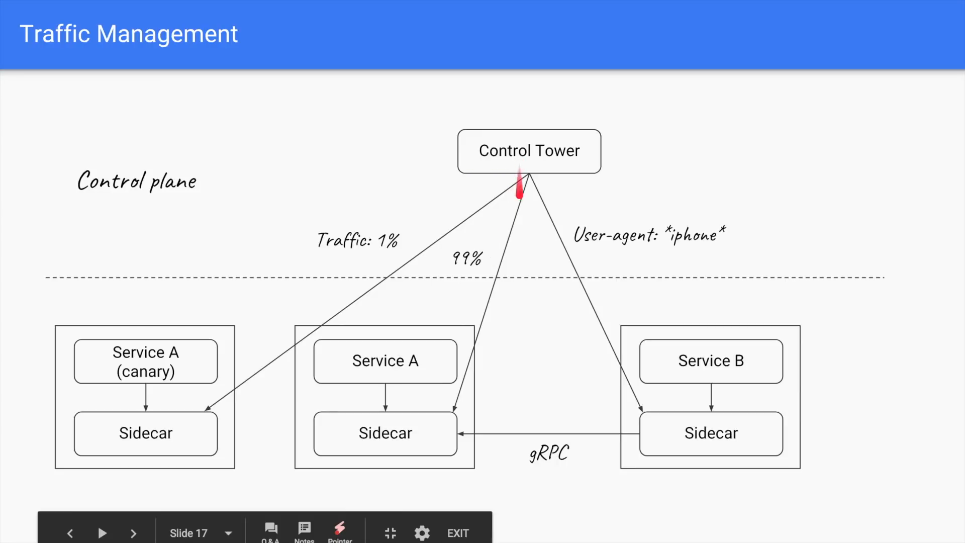
pyautogui.moveTo(415, 457)
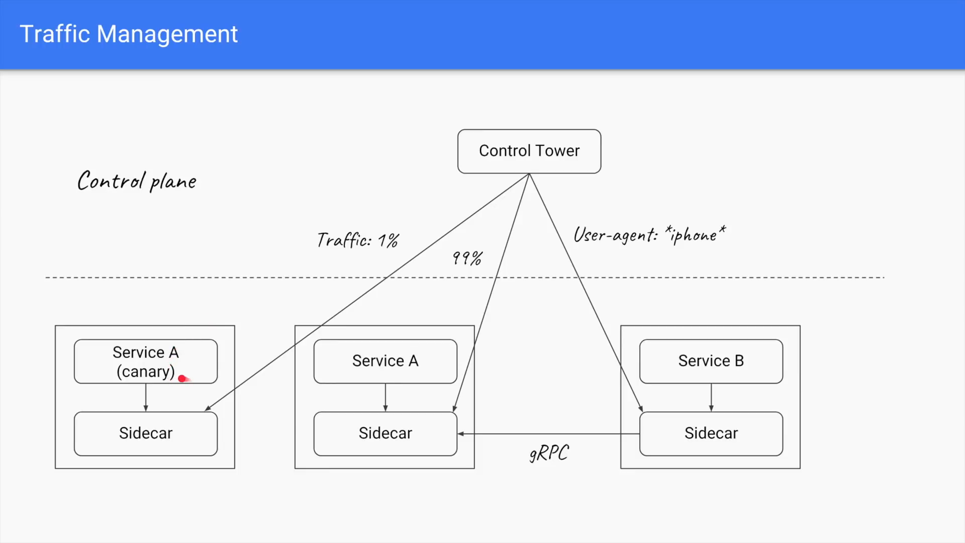
pyautogui.moveTo(533, 184)
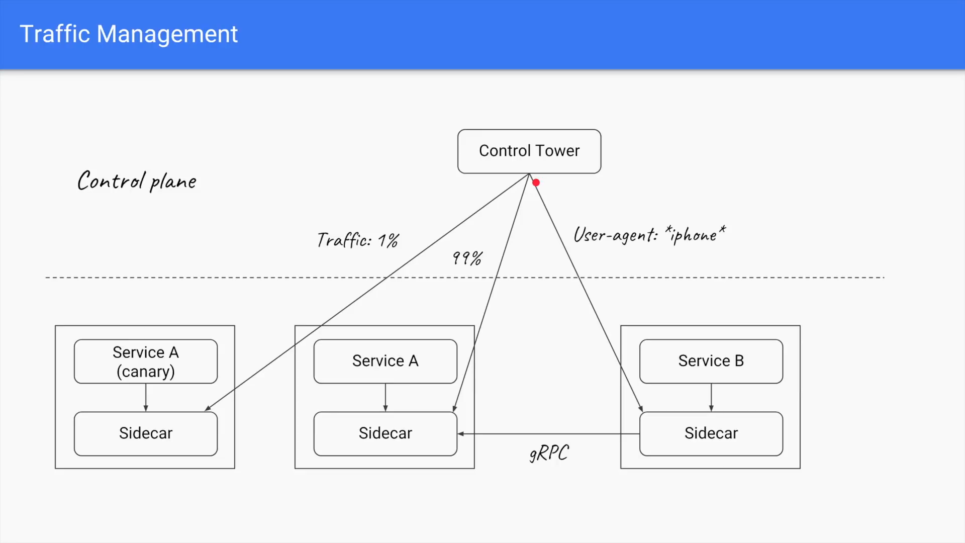
pyautogui.moveTo(332, 299)
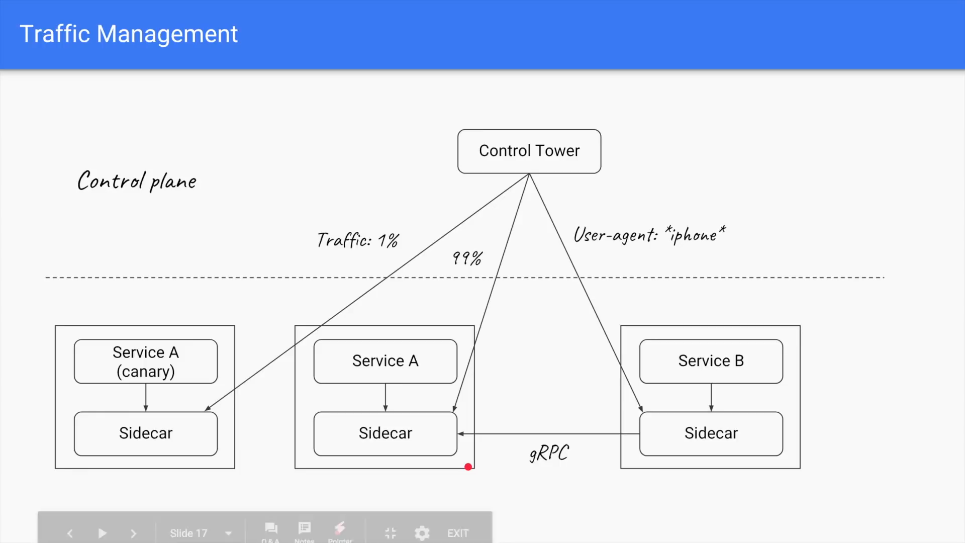
pyautogui.moveTo(679, 253)
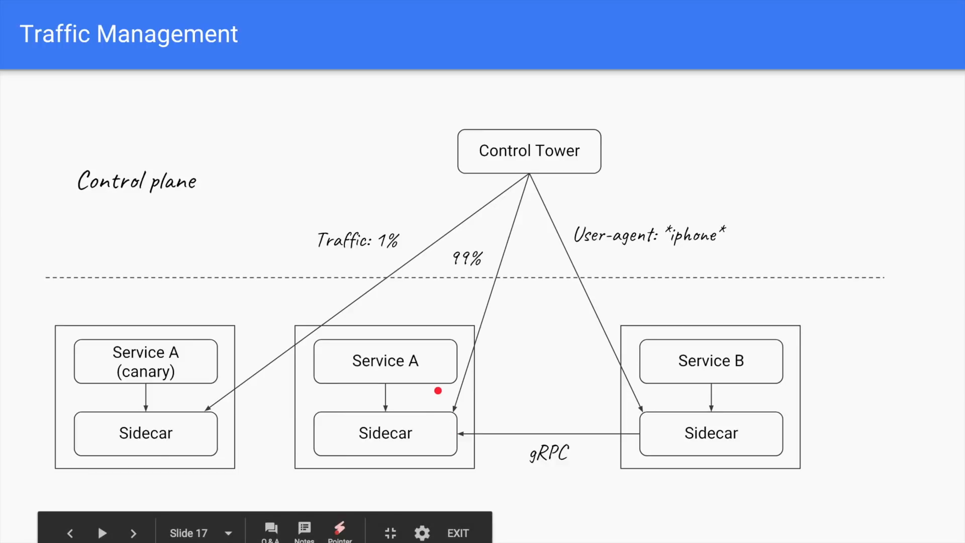
pyautogui.moveTo(508, 372)
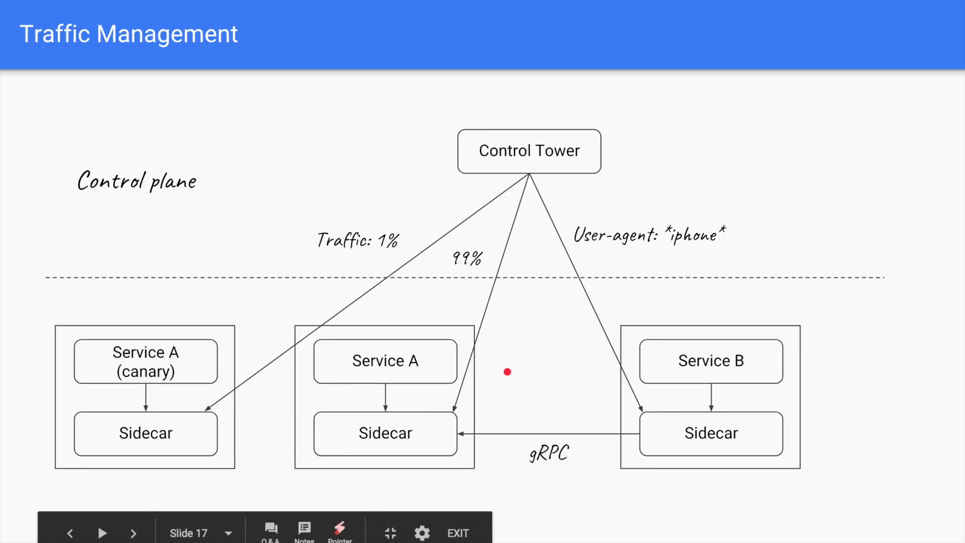
pyautogui.click(132, 532)
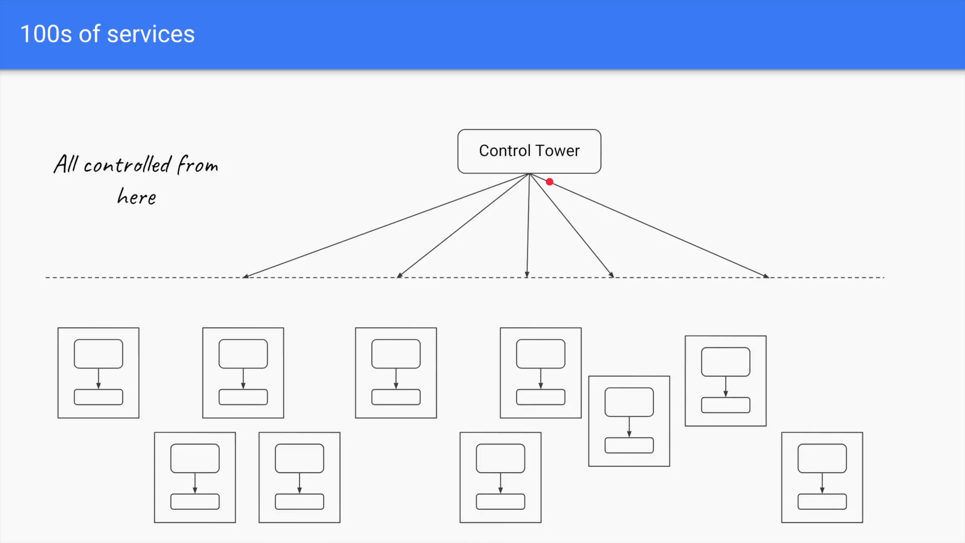
pyautogui.moveTo(550, 182)
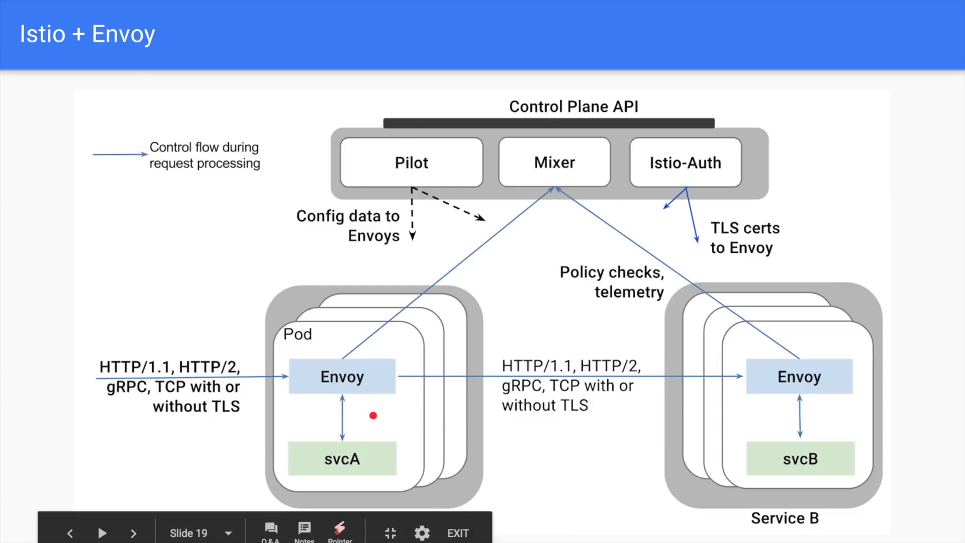
pyautogui.moveTo(345, 419)
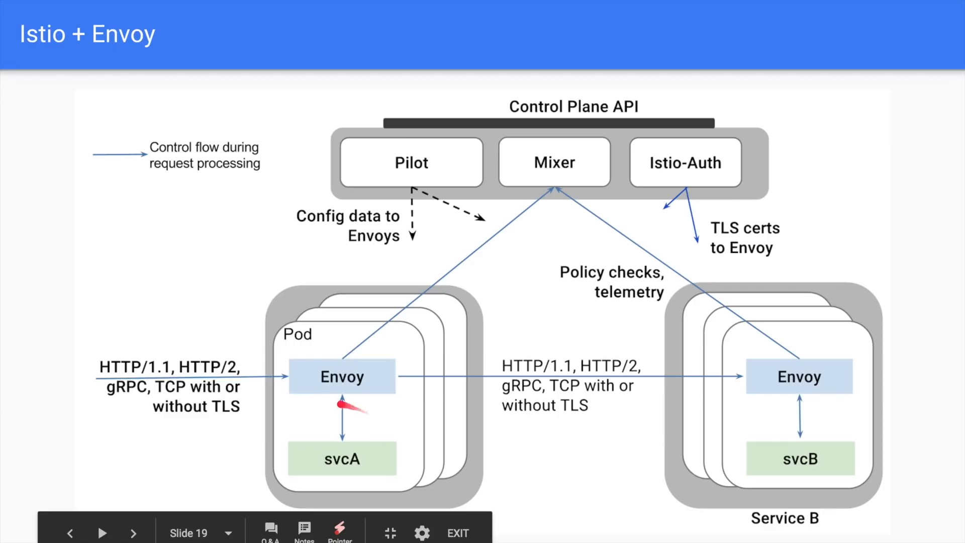
pyautogui.moveTo(362, 400)
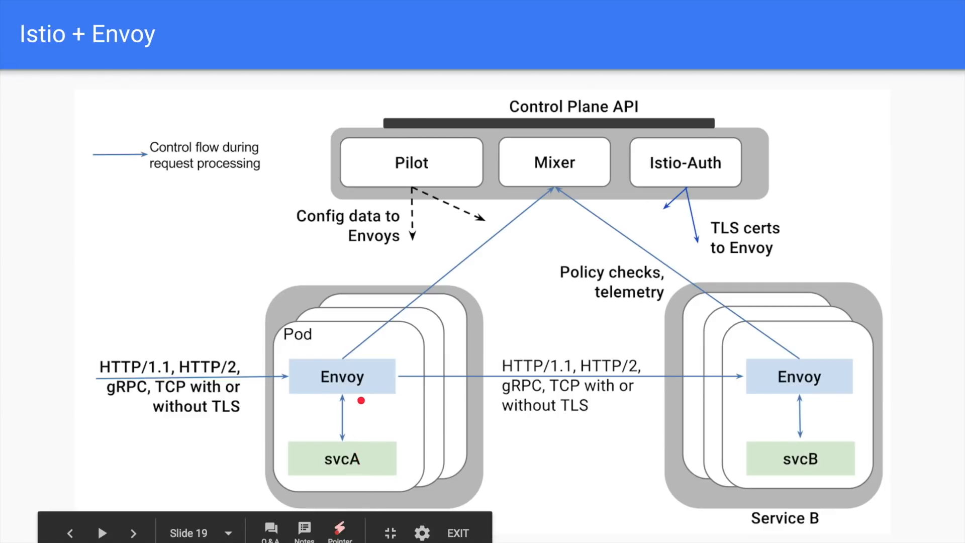